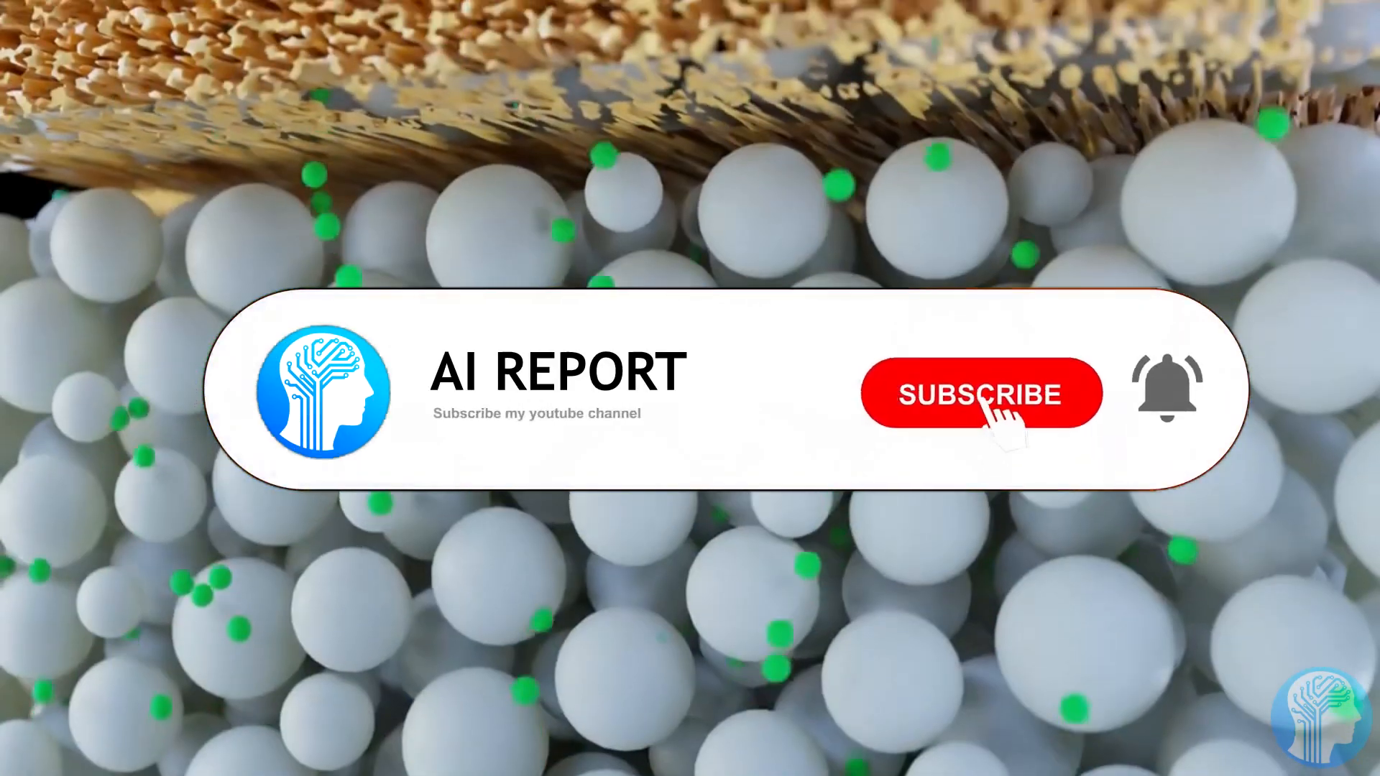
pyautogui.click(980, 393)
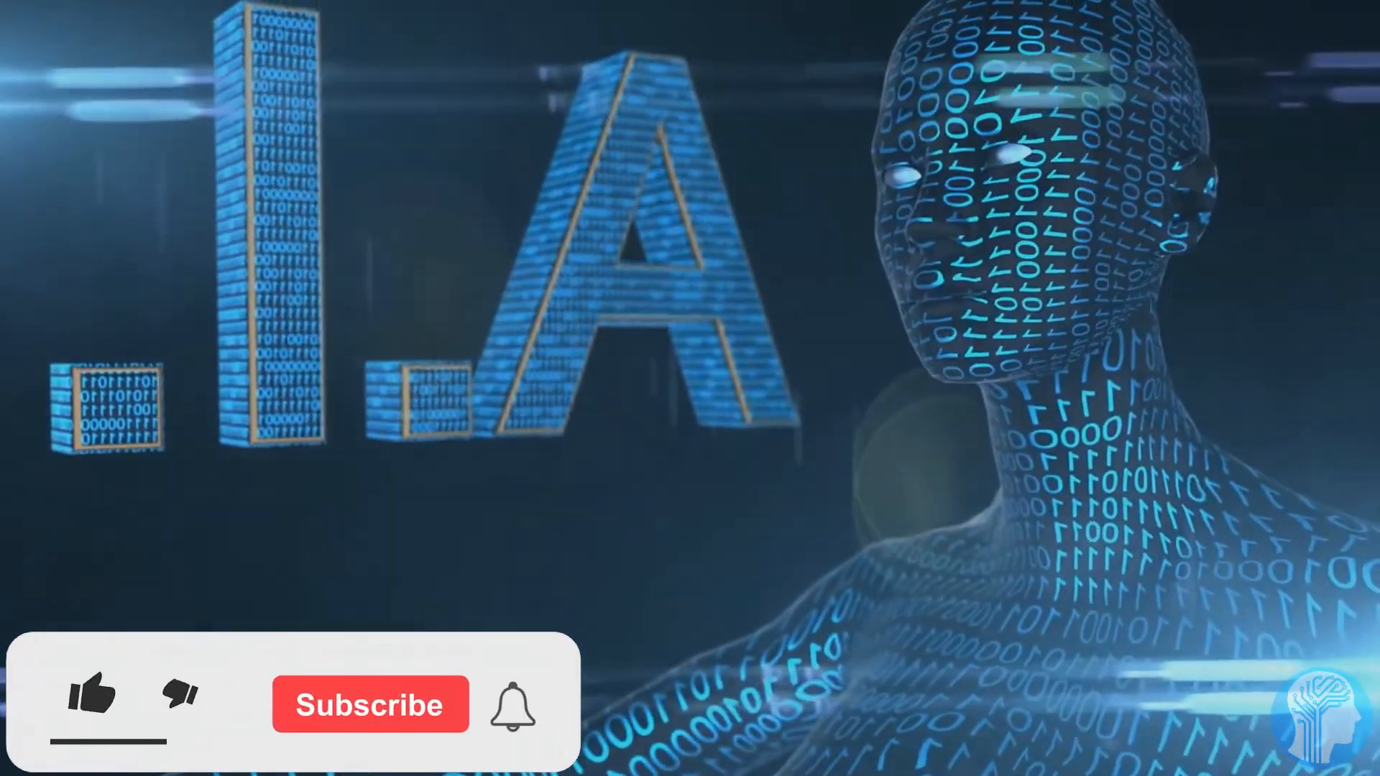
pyautogui.click(93, 695)
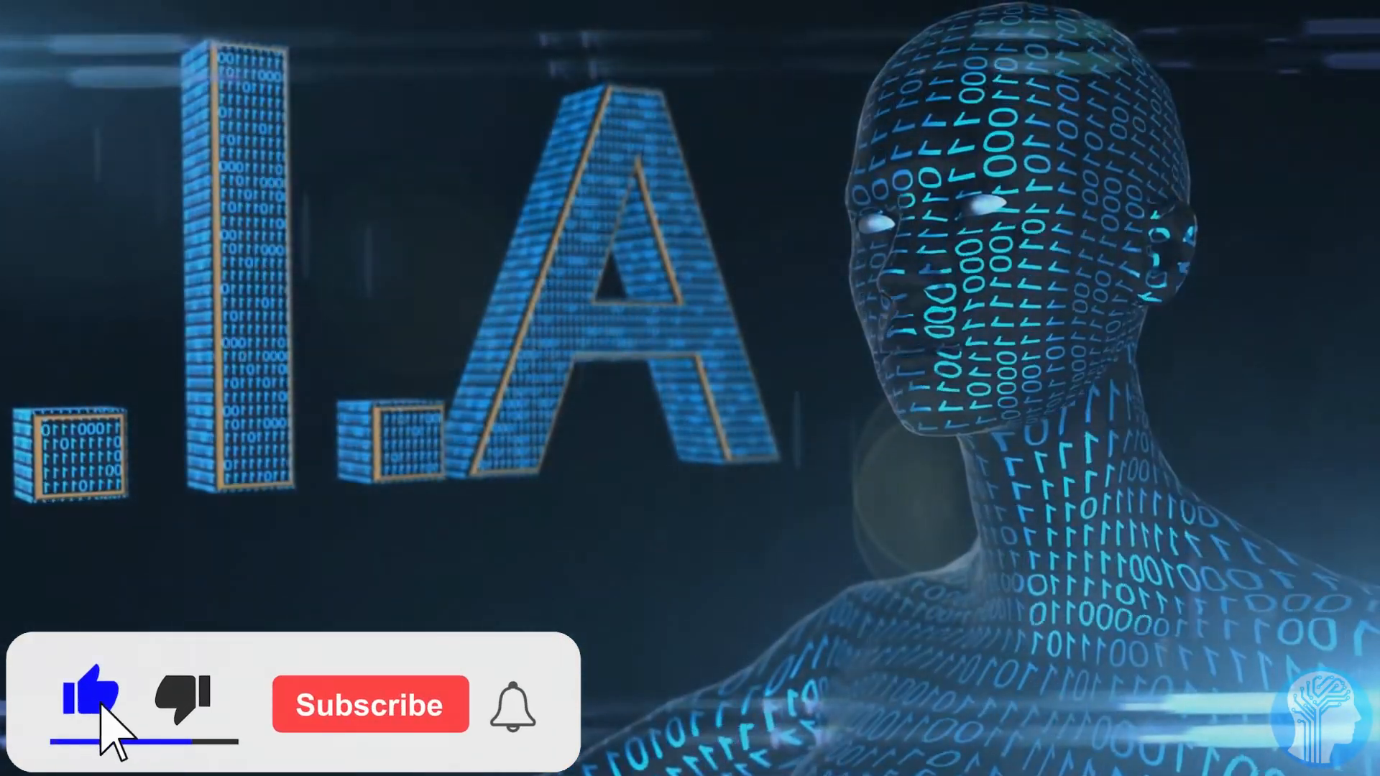